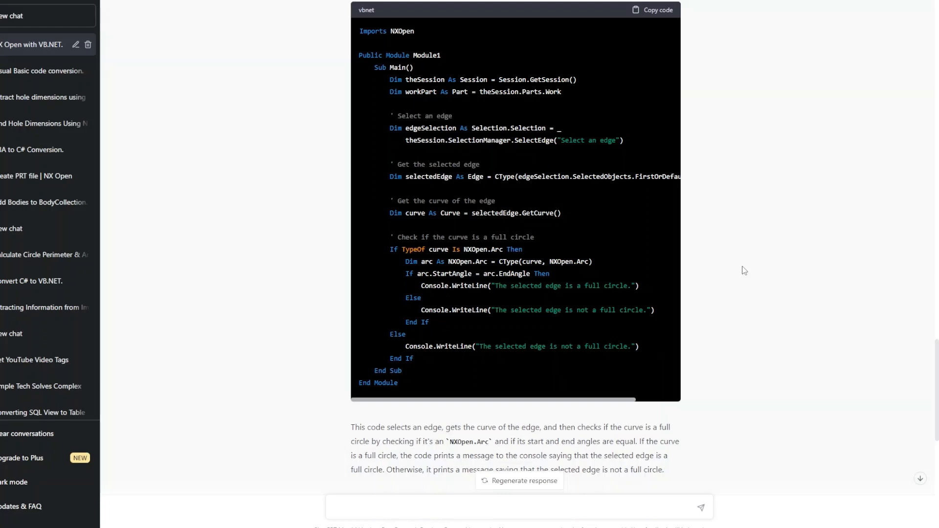
Scroll down to ChatGPT's NX Open VB.NET rectangle example answer.
scroll(down, 3)
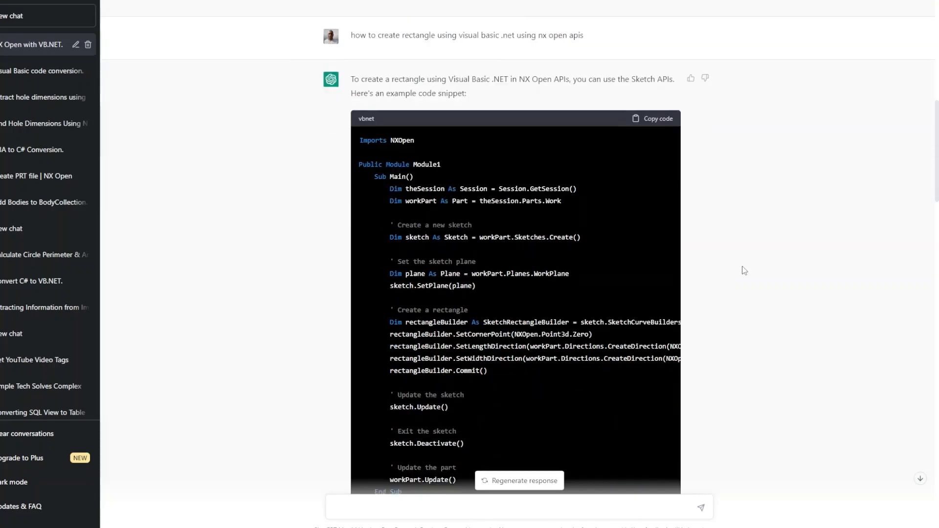
Ask ChatGPT to 'create triplemask example' and scroll through the full VB.NET code and explanation.
scroll(down, 3)
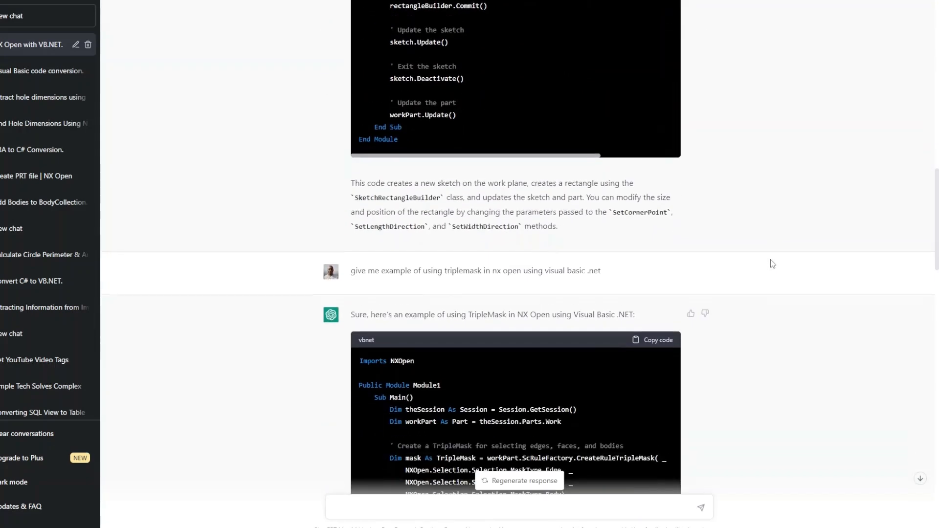
scroll(down, 3)
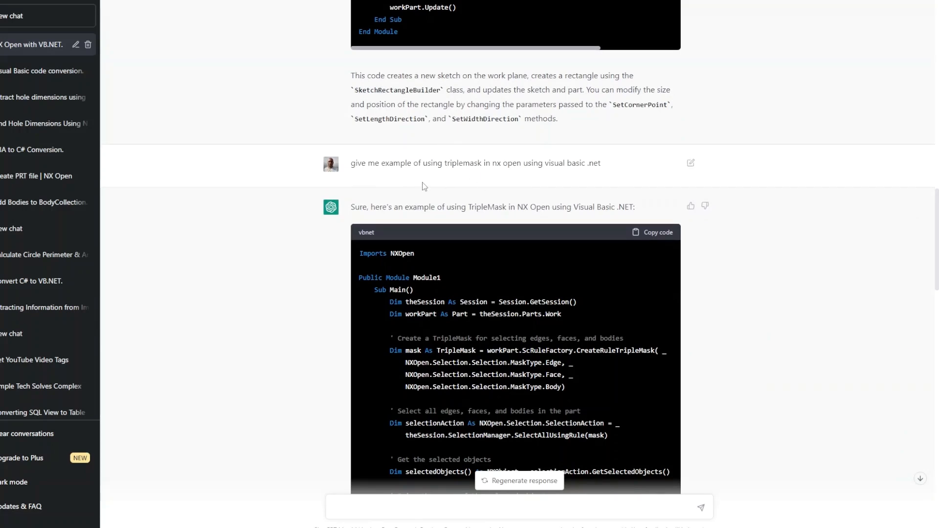
text(create triplemask example)
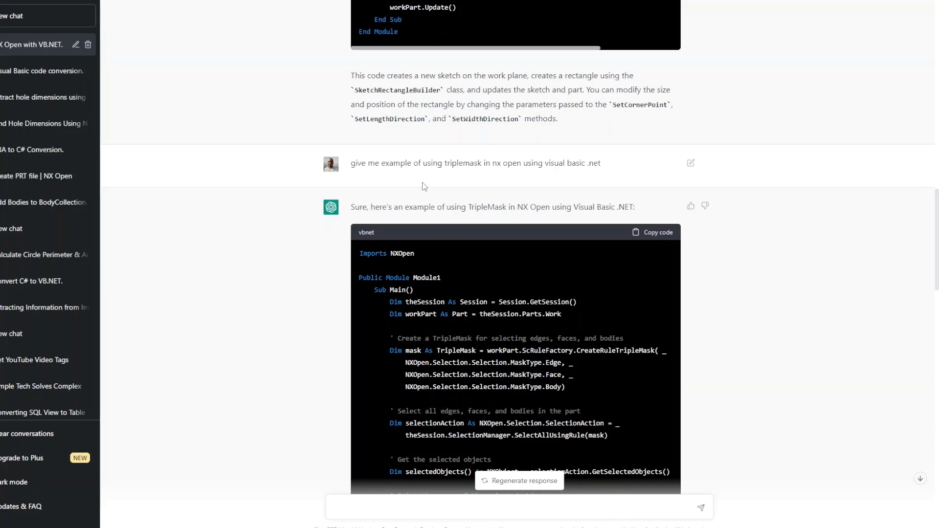
scroll(down, 3)
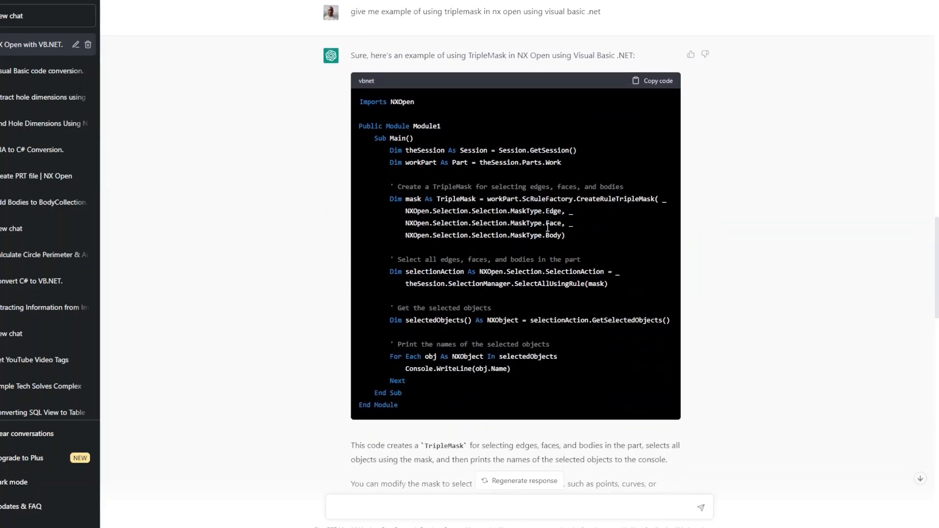
scroll(down, 3)
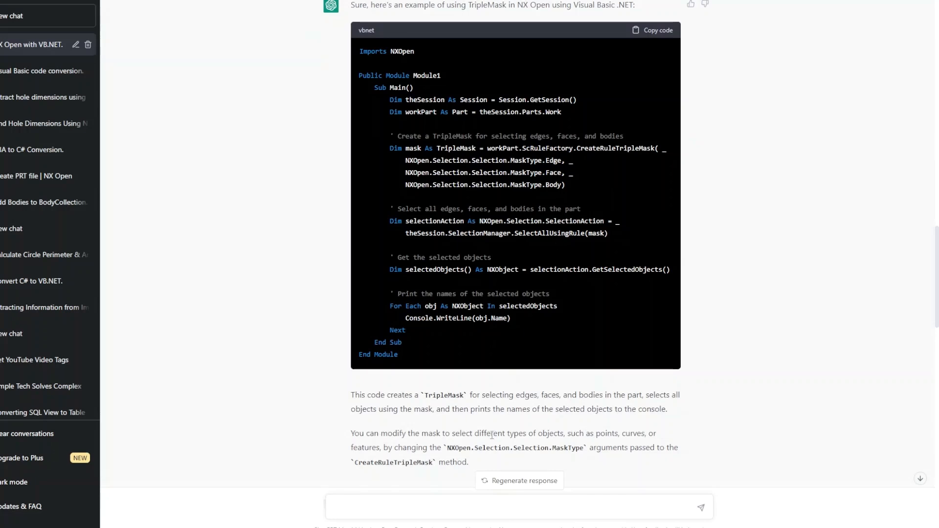
mouse_move(486, 462)
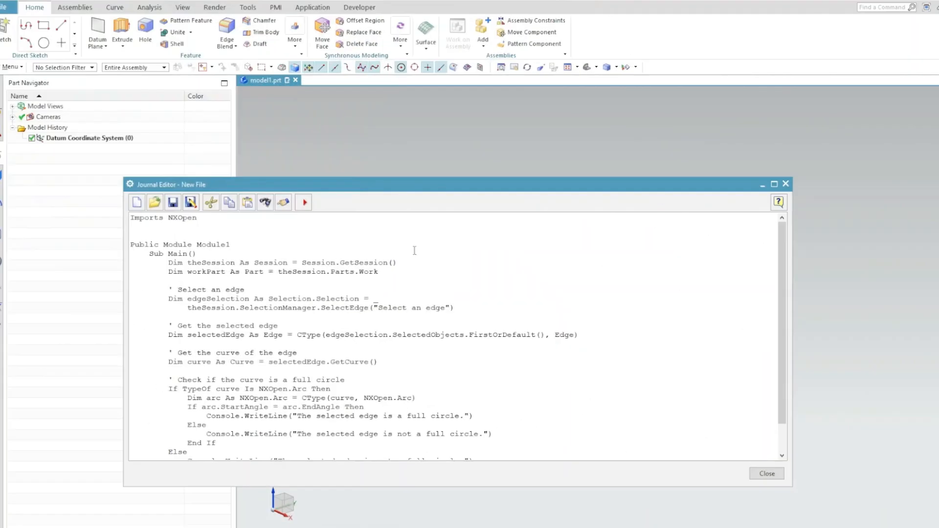
Replace the journal code with the TripleMask example and run it, getting 'TripleMask' not defined errors.
key(ctrl+a)
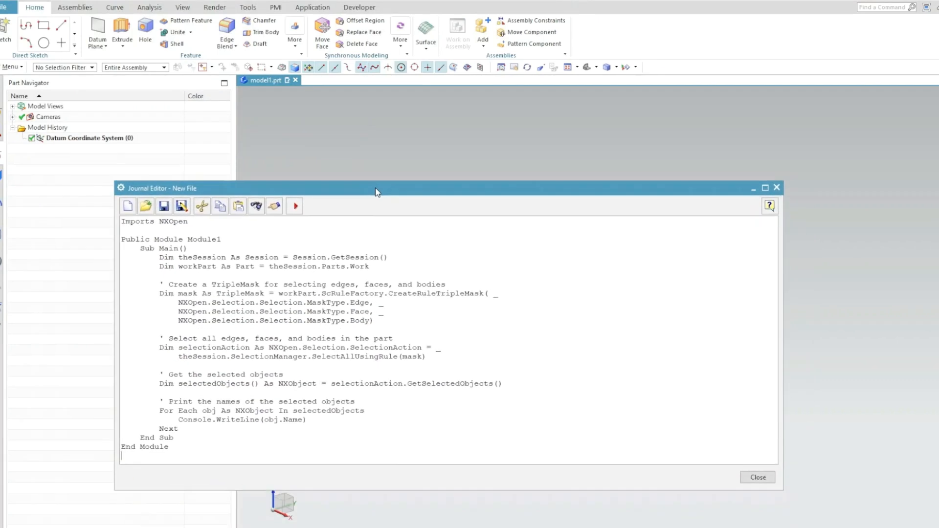
click(294, 206)
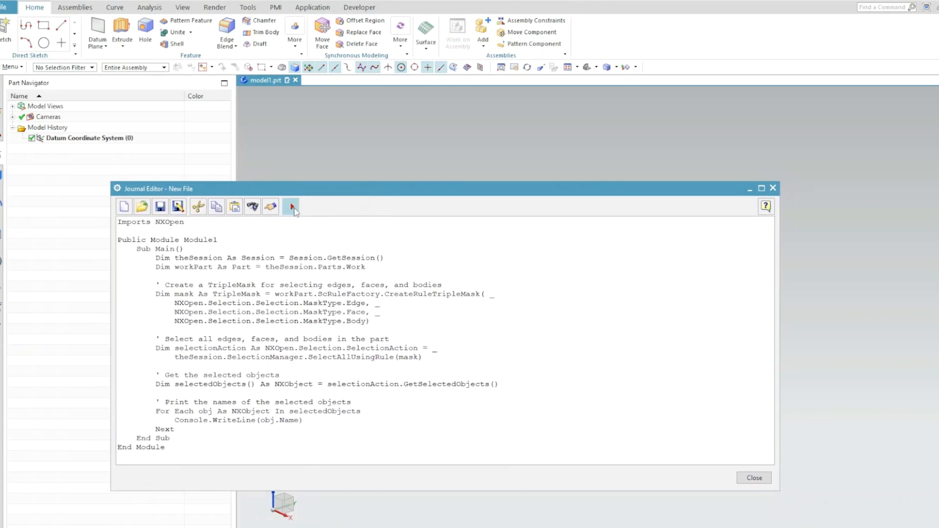
click(291, 206)
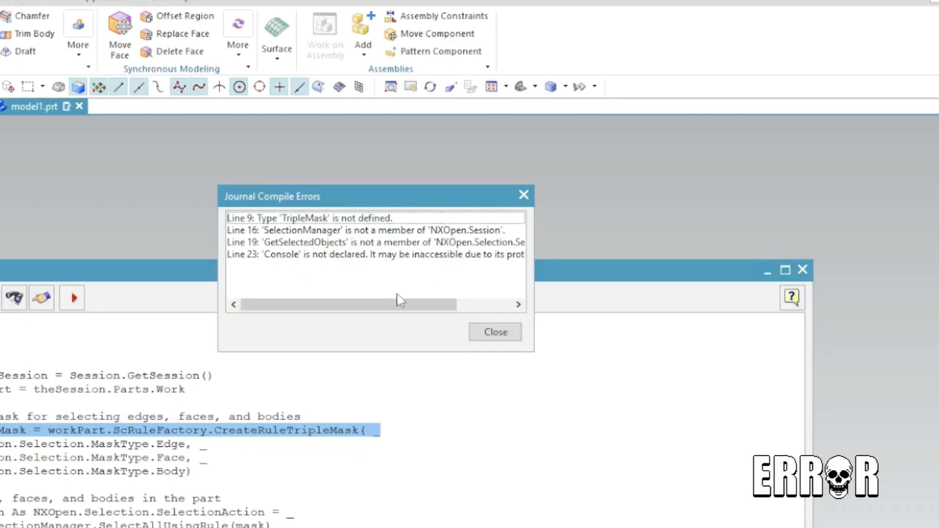
mouse_move(390, 320)
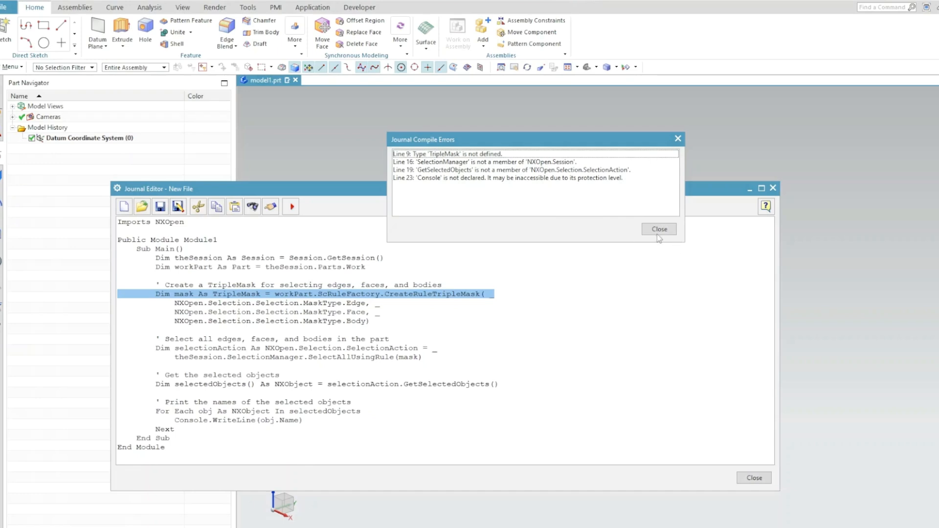
Dismiss the compile error list and switch back to the ChatGPT conversation.
click(658, 228)
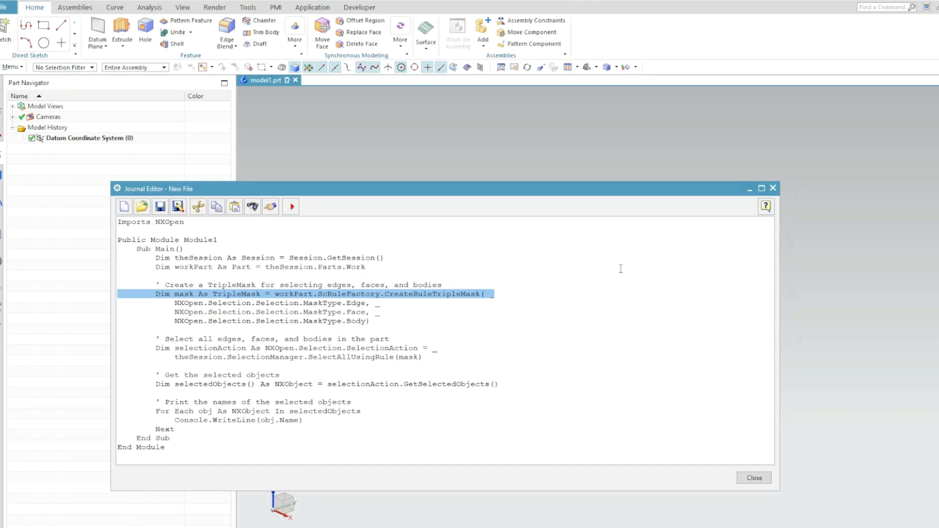
mouse_move(270, 141)
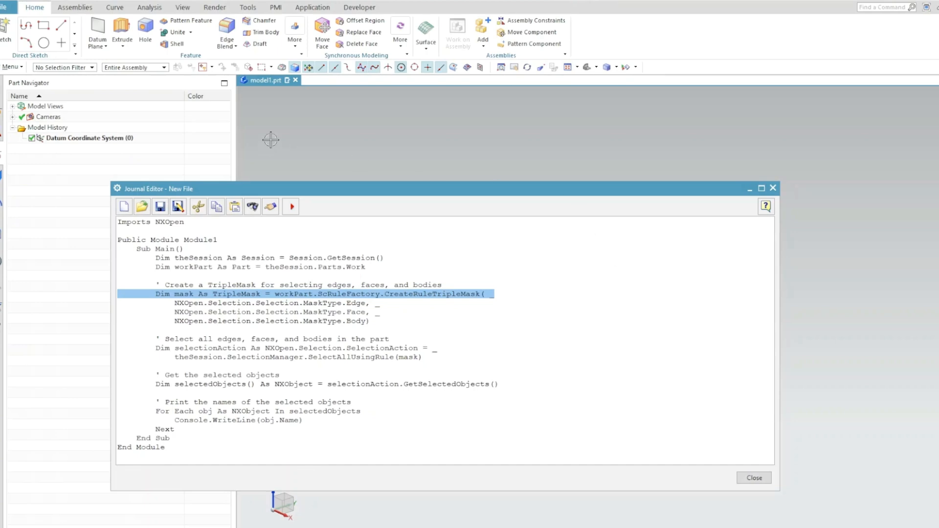
key(alt+tab)
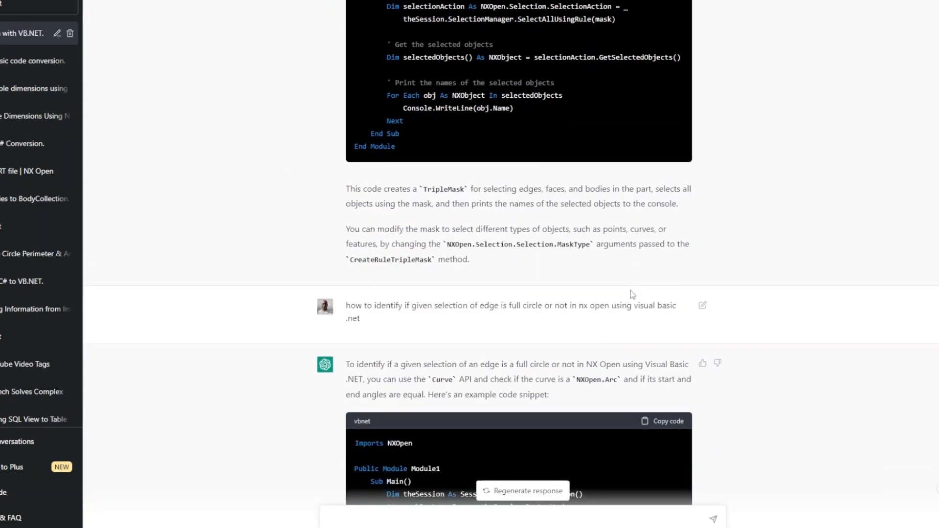
Copy the full-circle edge-check VB.NET code from ChatGPT and return to NX Journal Editor.
scroll(down, 3)
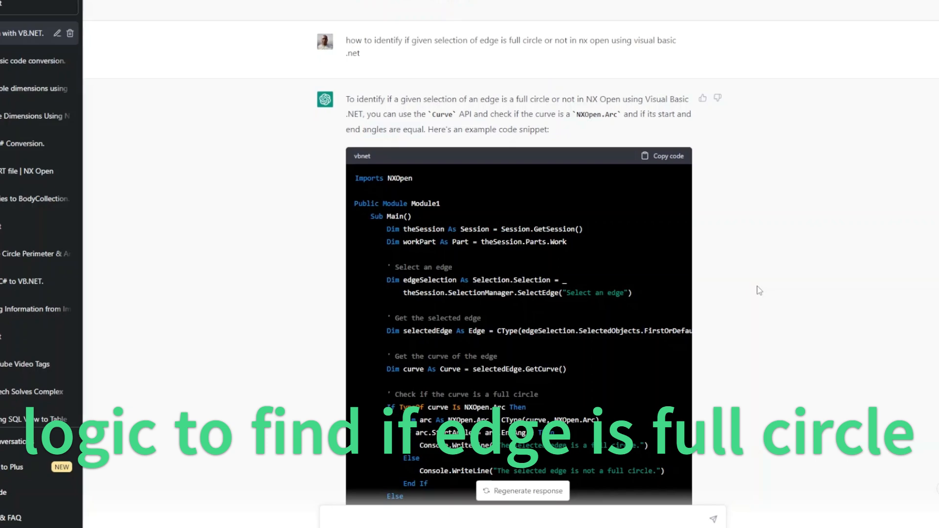
mouse_move(567, 277)
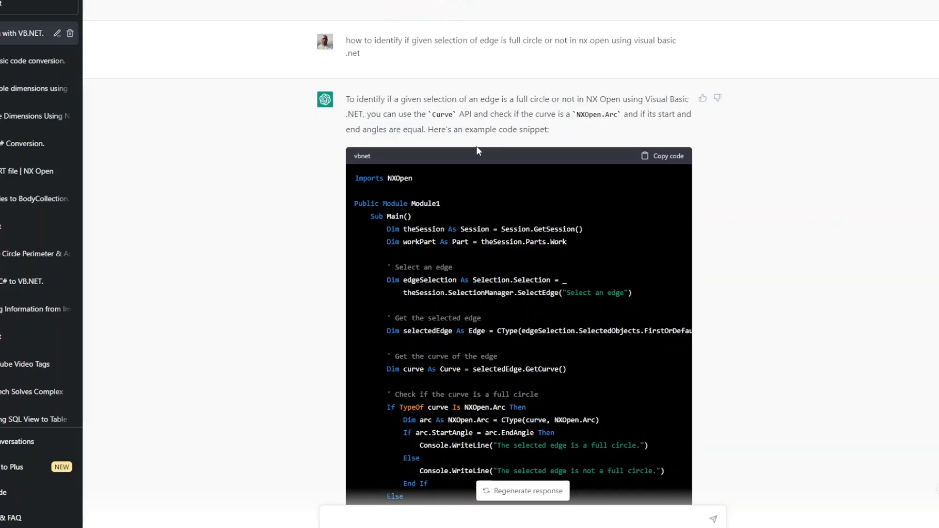
mouse_move(520, 135)
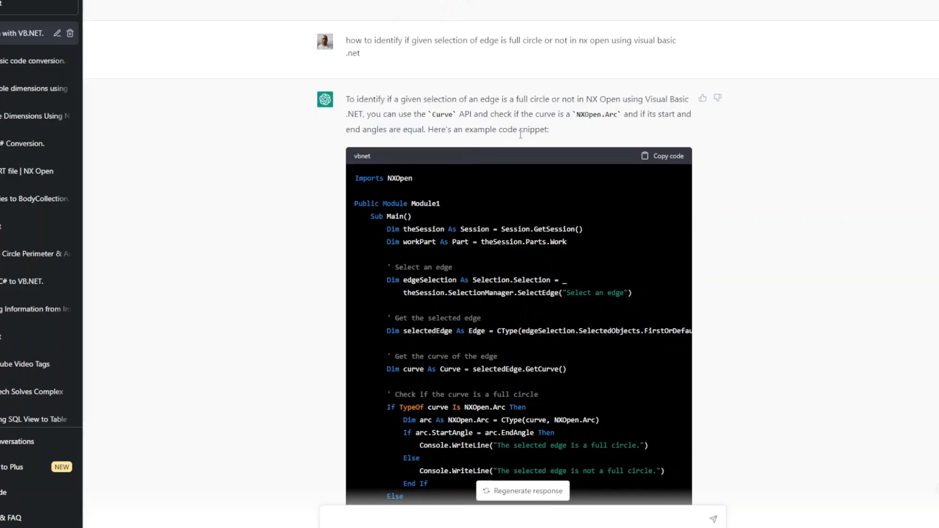
scroll(down, 3)
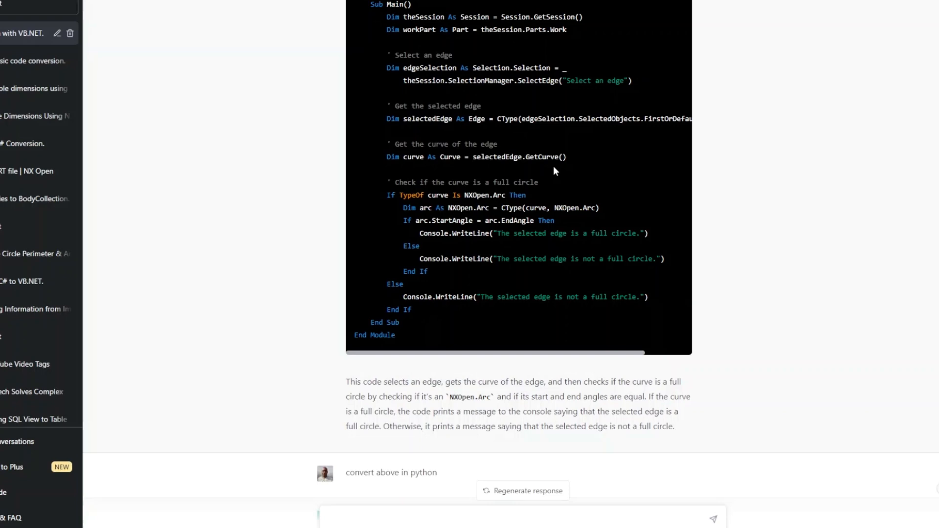
scroll(down, 3)
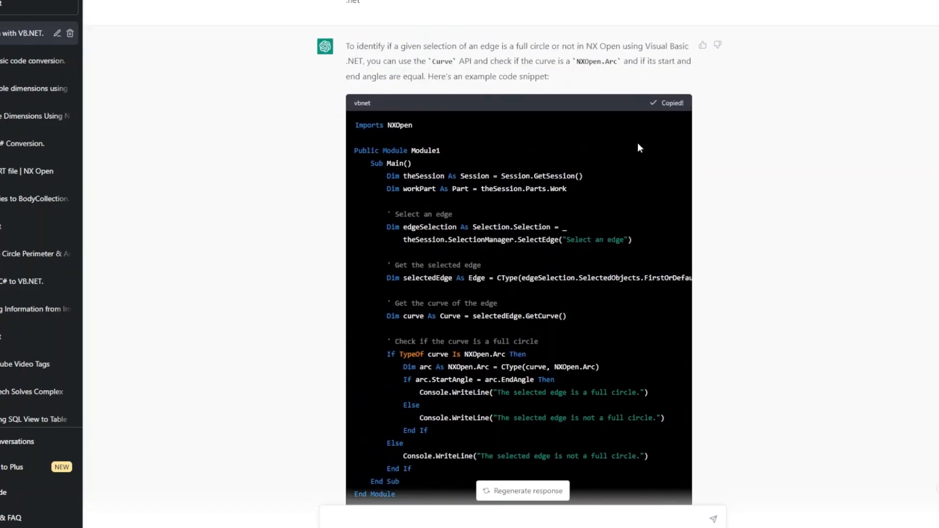
key(alt+tab)
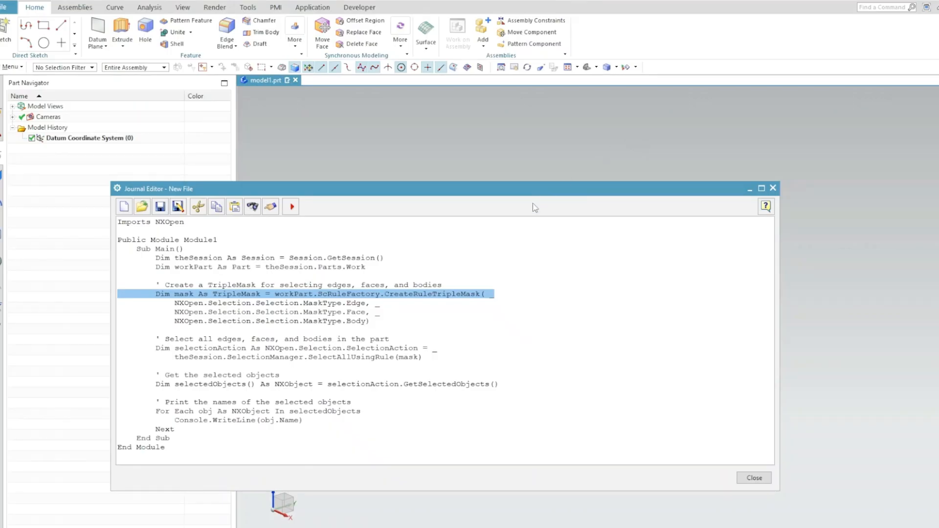
mouse_move(562, 313)
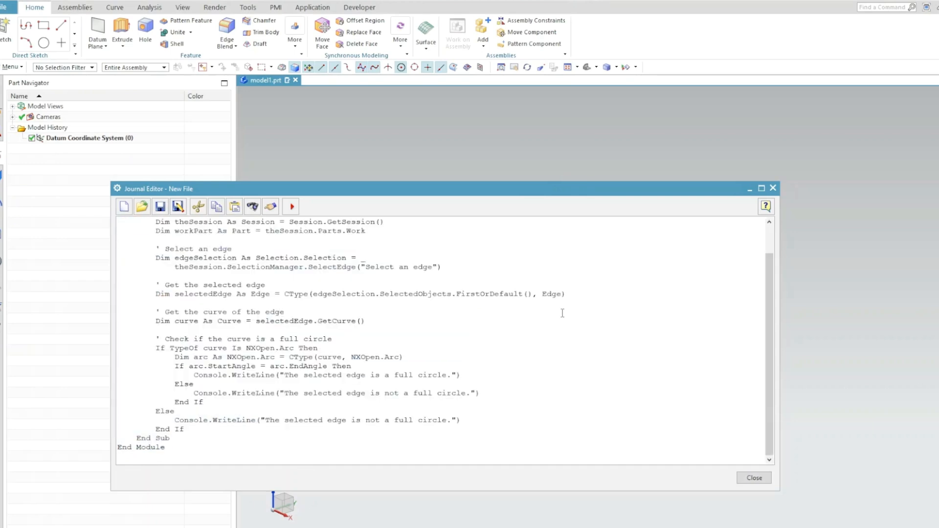
mouse_move(378, 194)
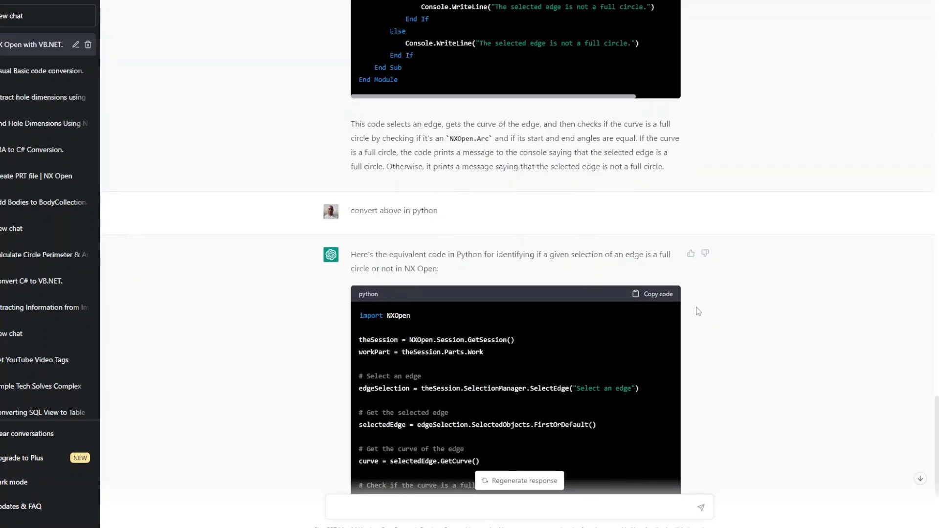
mouse_move(485, 267)
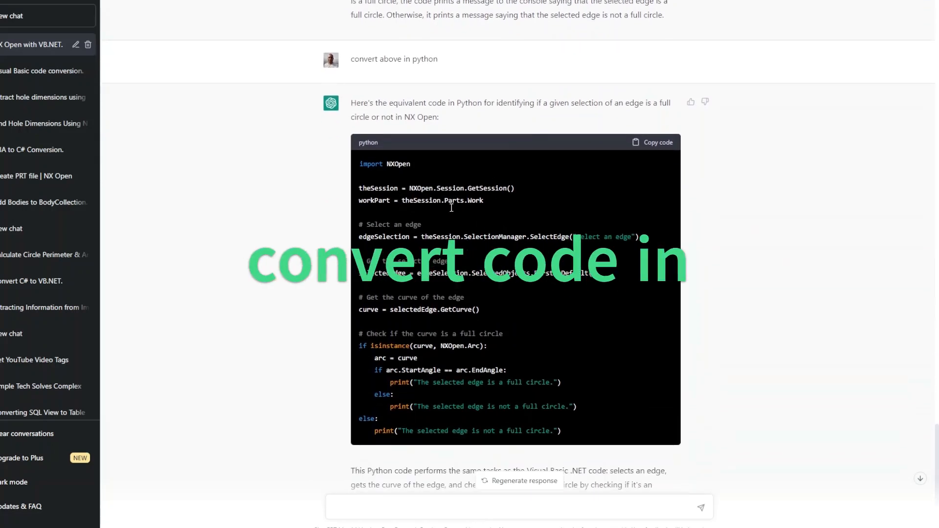
Scroll down to ChatGPT's Python conversion of the full-circle edge check code.
scroll(down, 3)
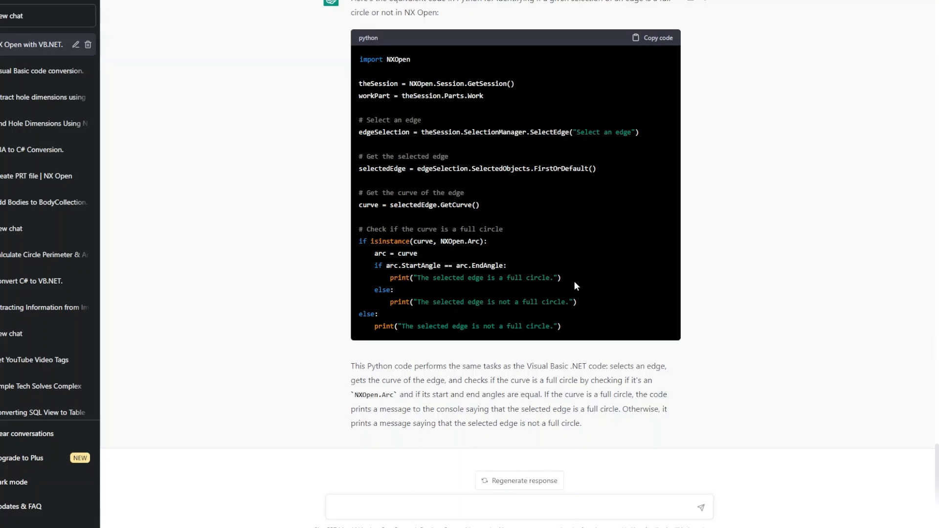
mouse_move(603, 249)
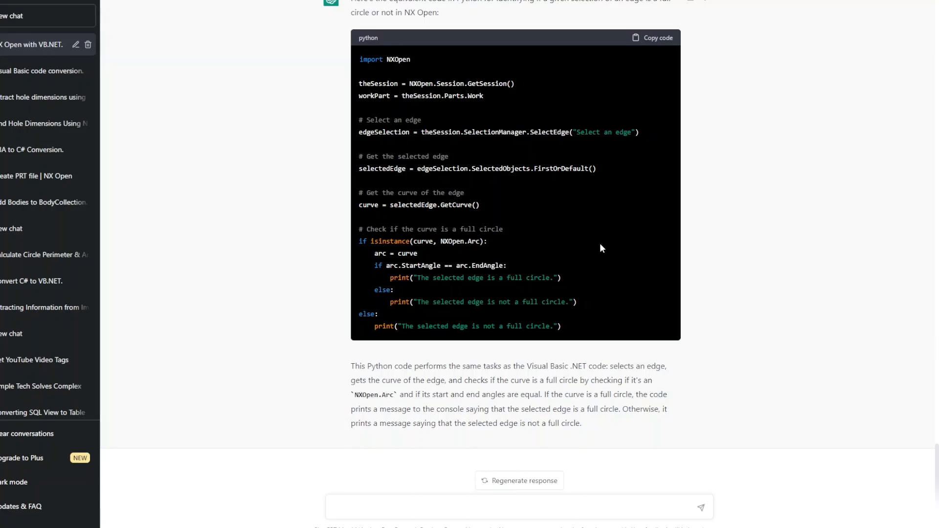